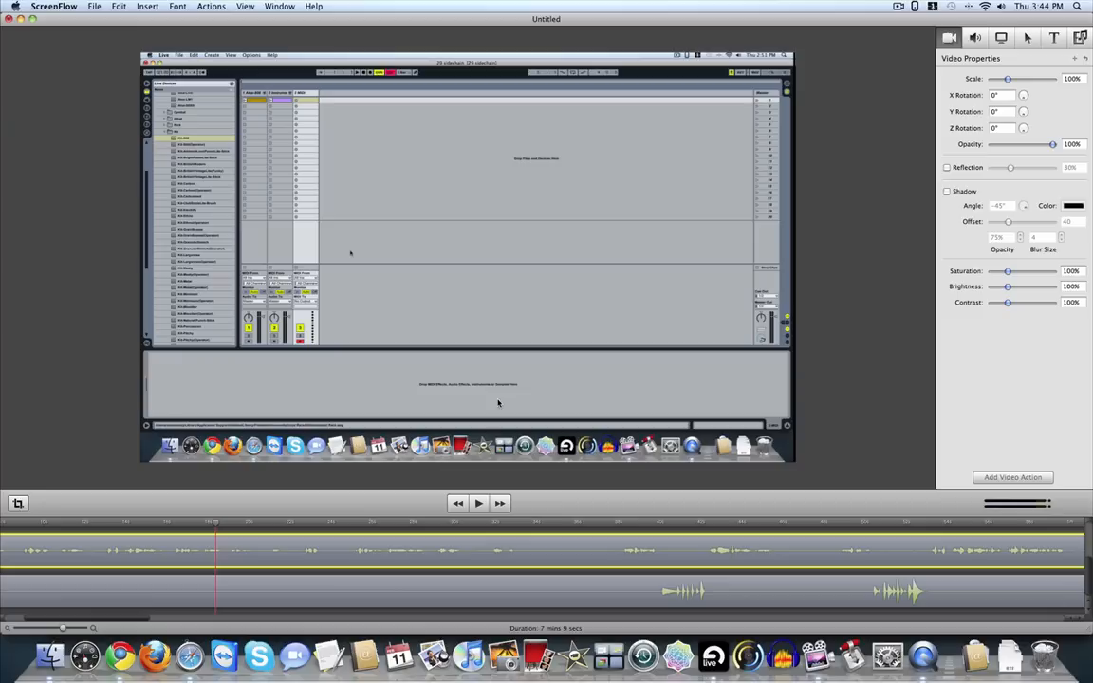
mouse_move(528, 379)
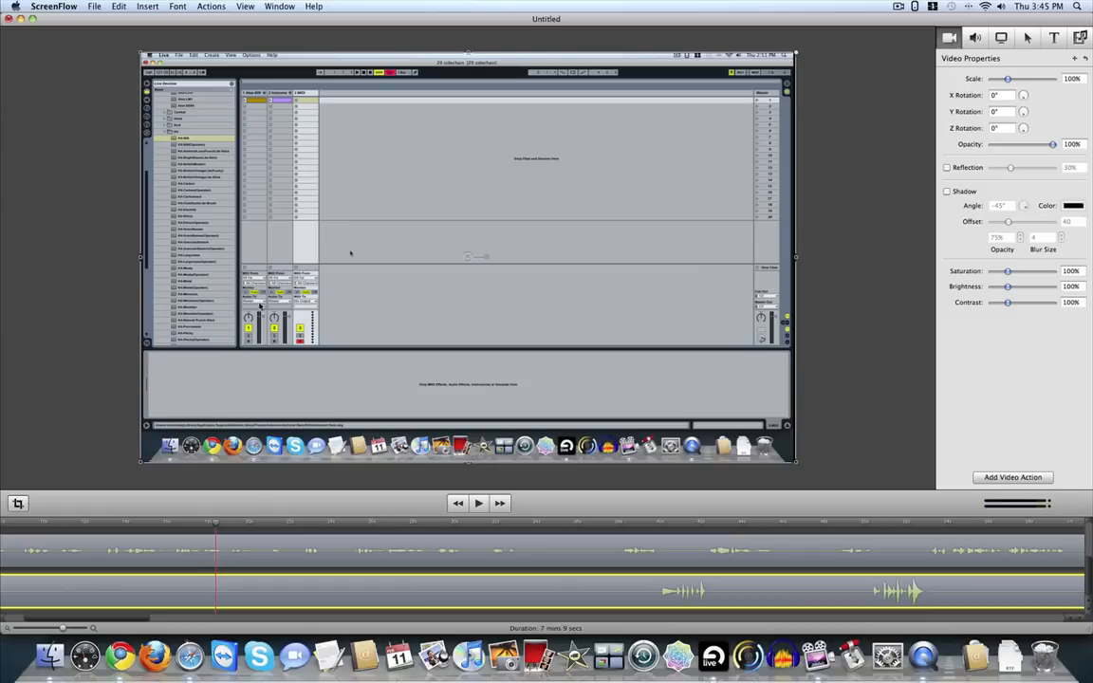
mouse_move(157, 584)
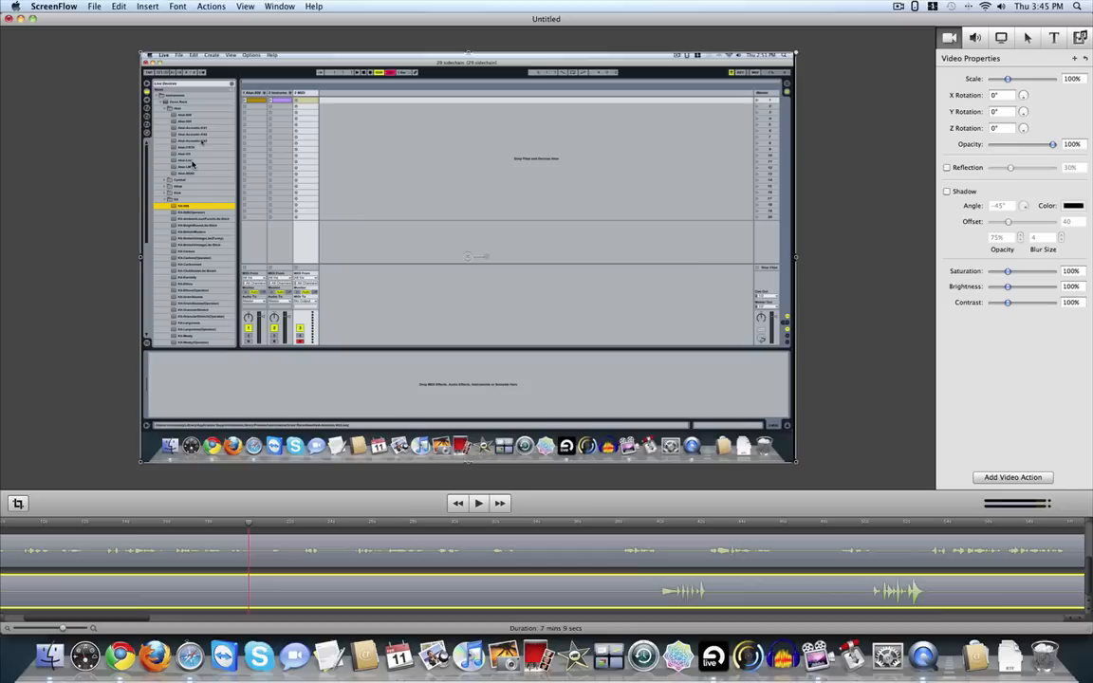
mouse_move(755, 375)
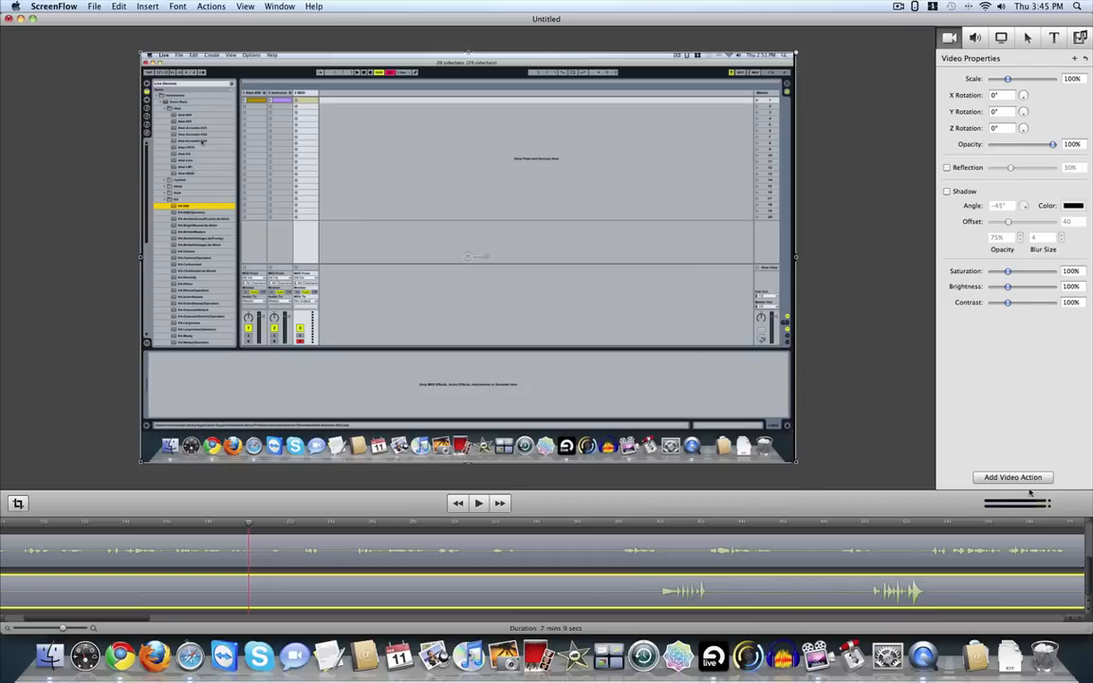
mouse_move(415, 232)
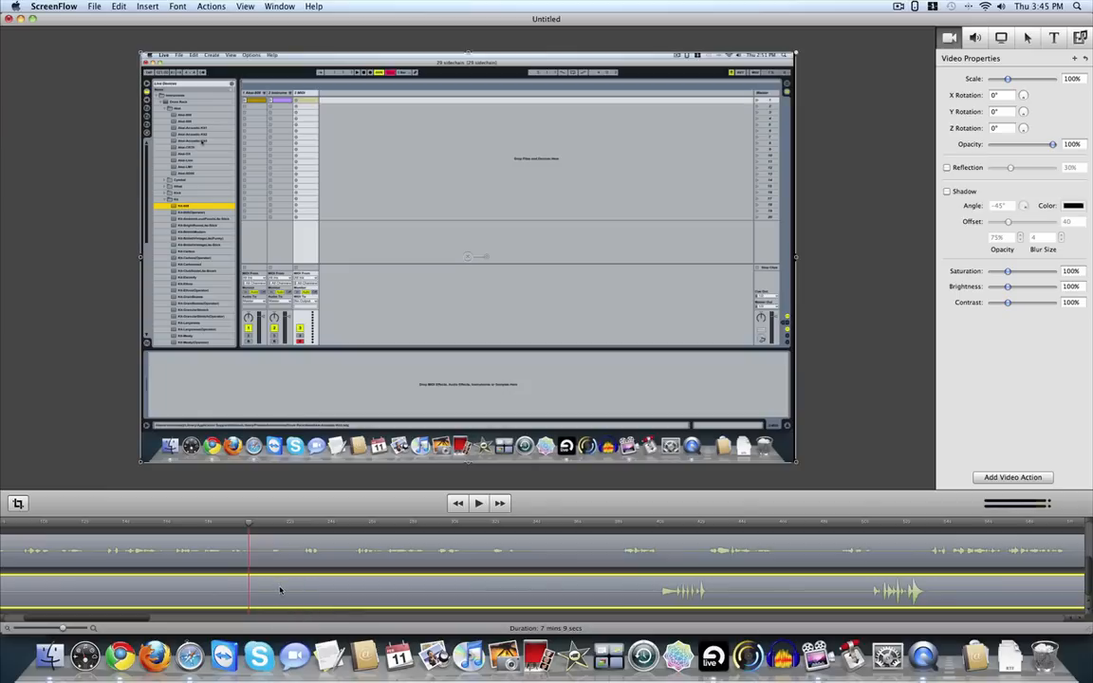
mouse_move(304, 607)
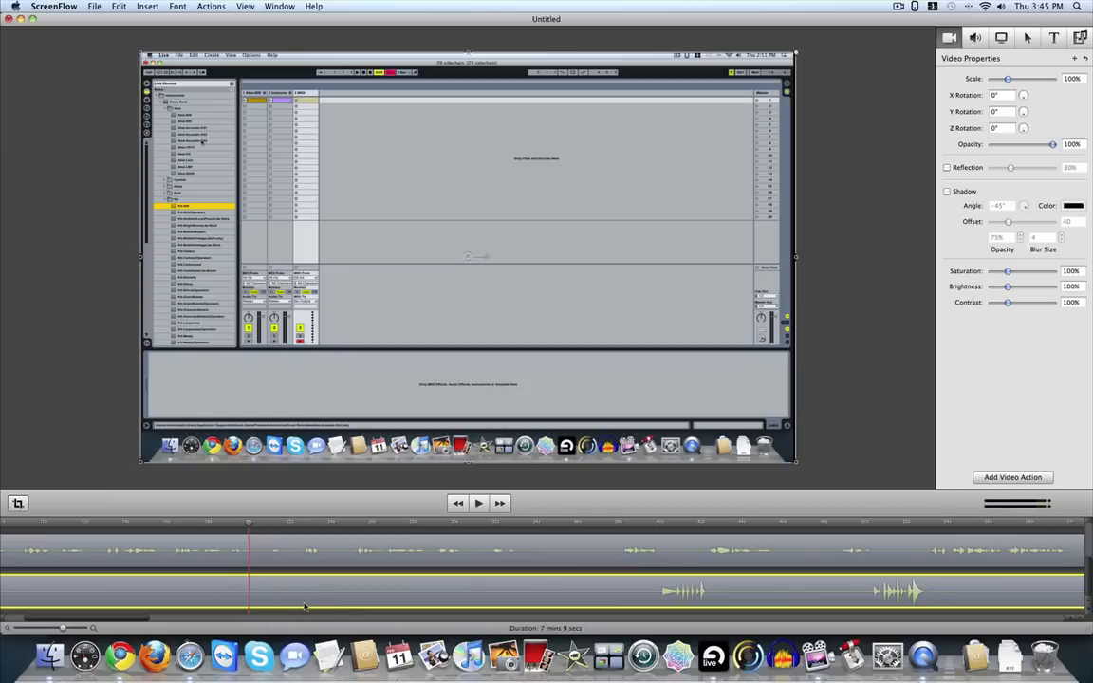
mouse_move(311, 545)
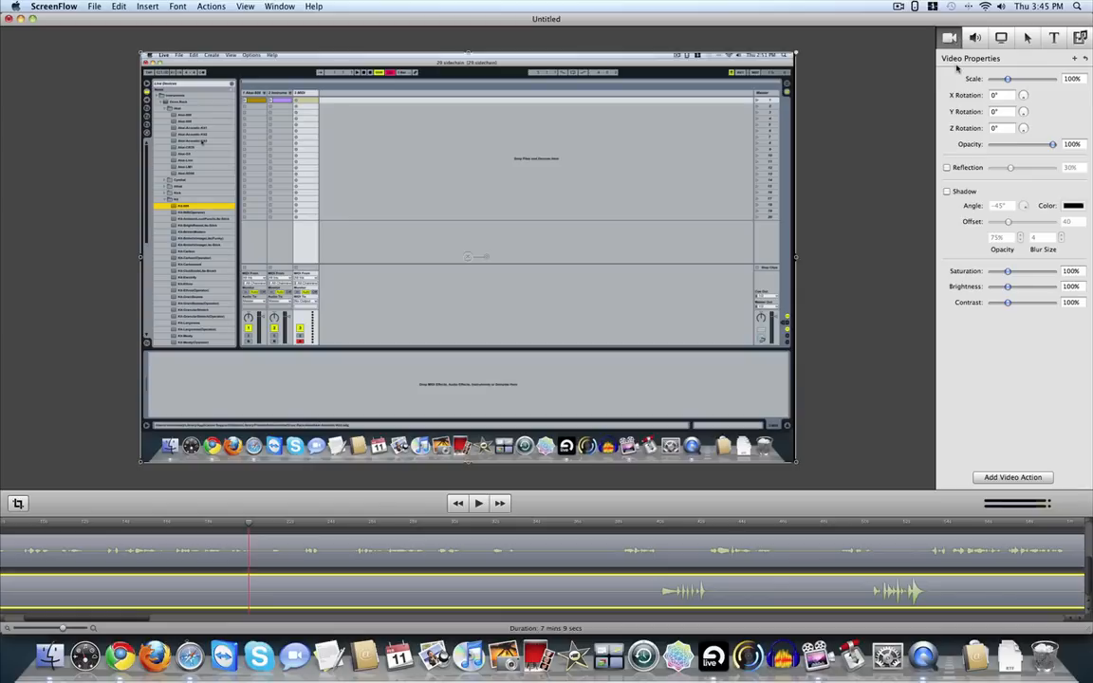
View the clip's Audio Properties, then return to Video Properties before adding the action.
left_click(976, 37)
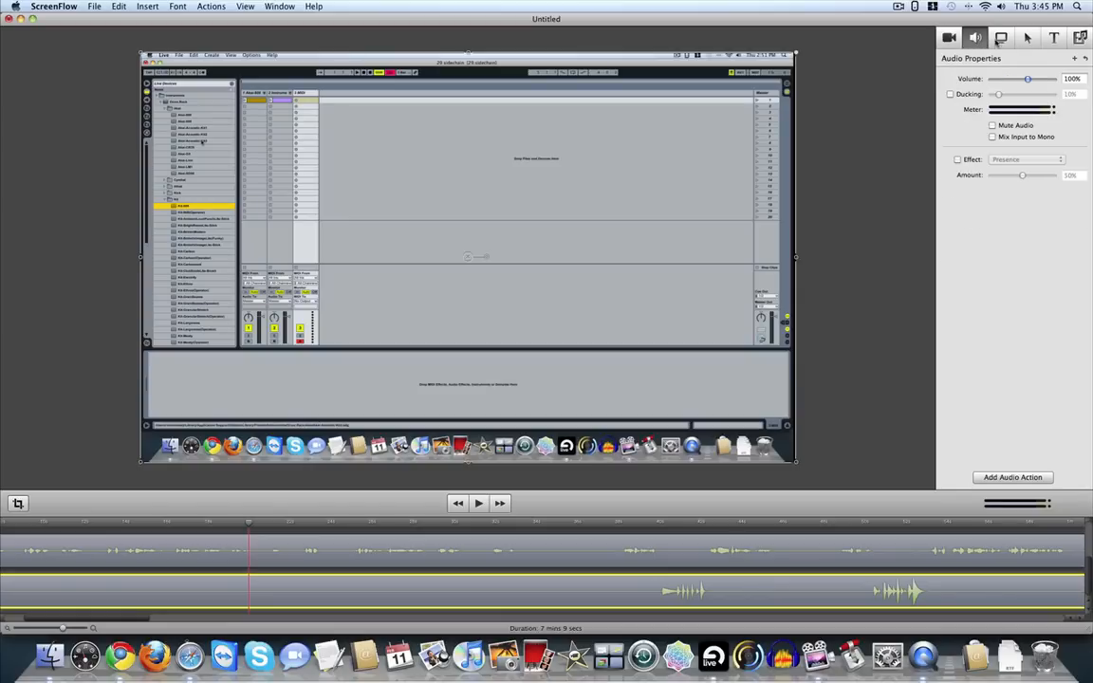
left_click(1053, 38)
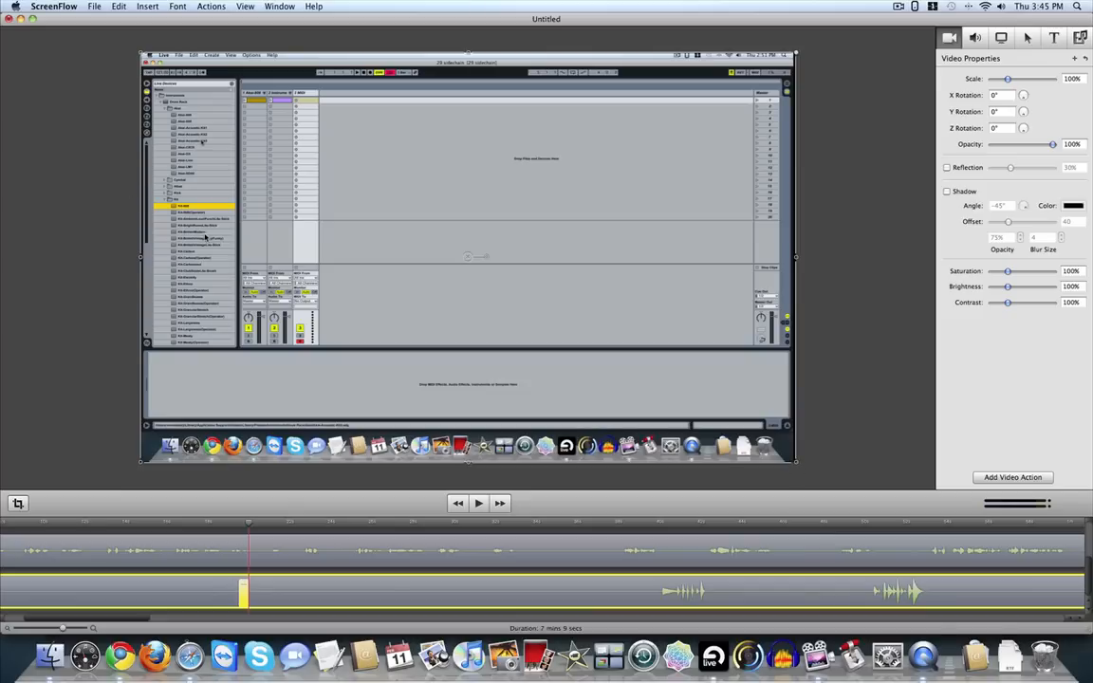
mouse_move(795, 465)
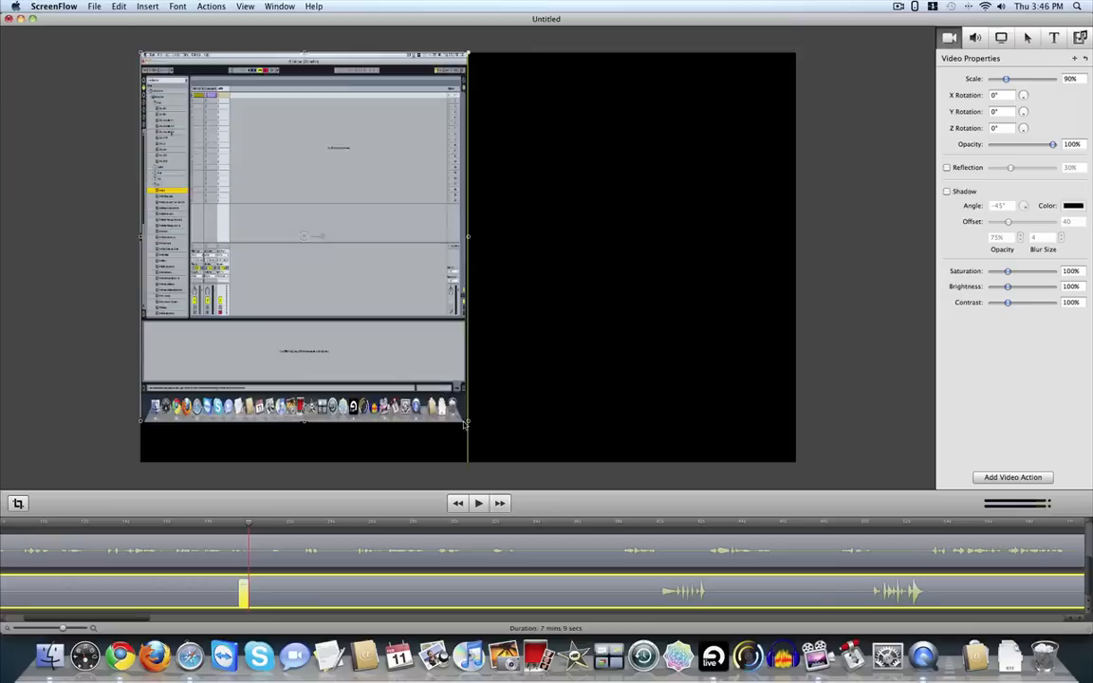
Resize the recording on the canvas until it is scaled up into Ableton Live's browser and tracks.
left_click_drag(465, 425, 531, 313)
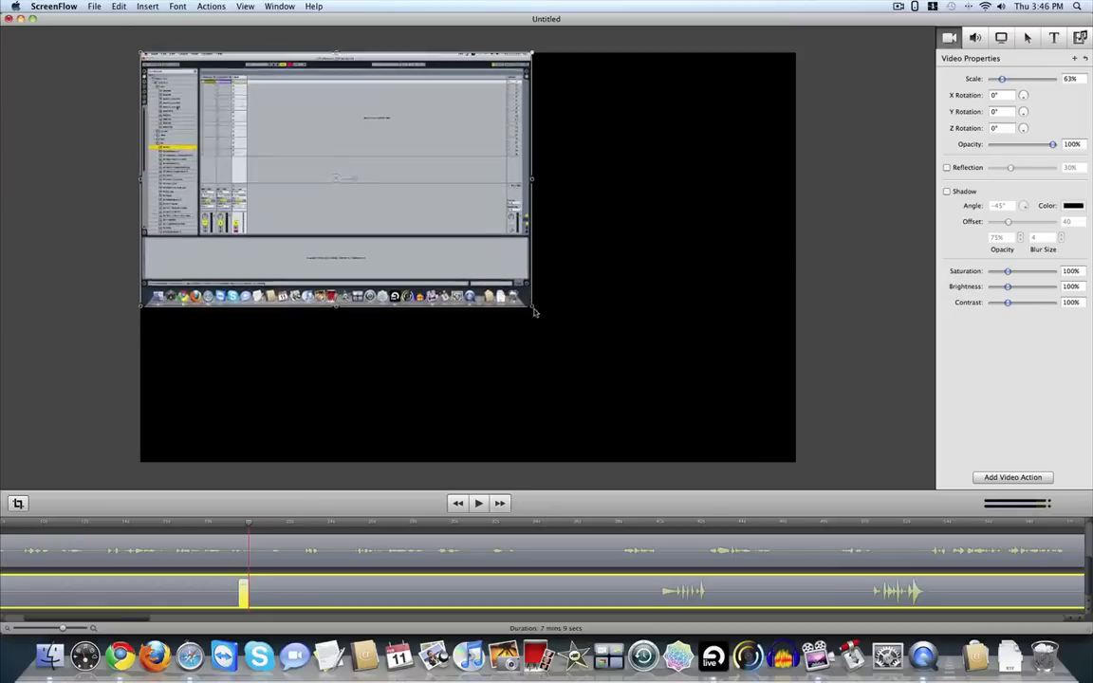
left_click_drag(535, 311, 429, 277)
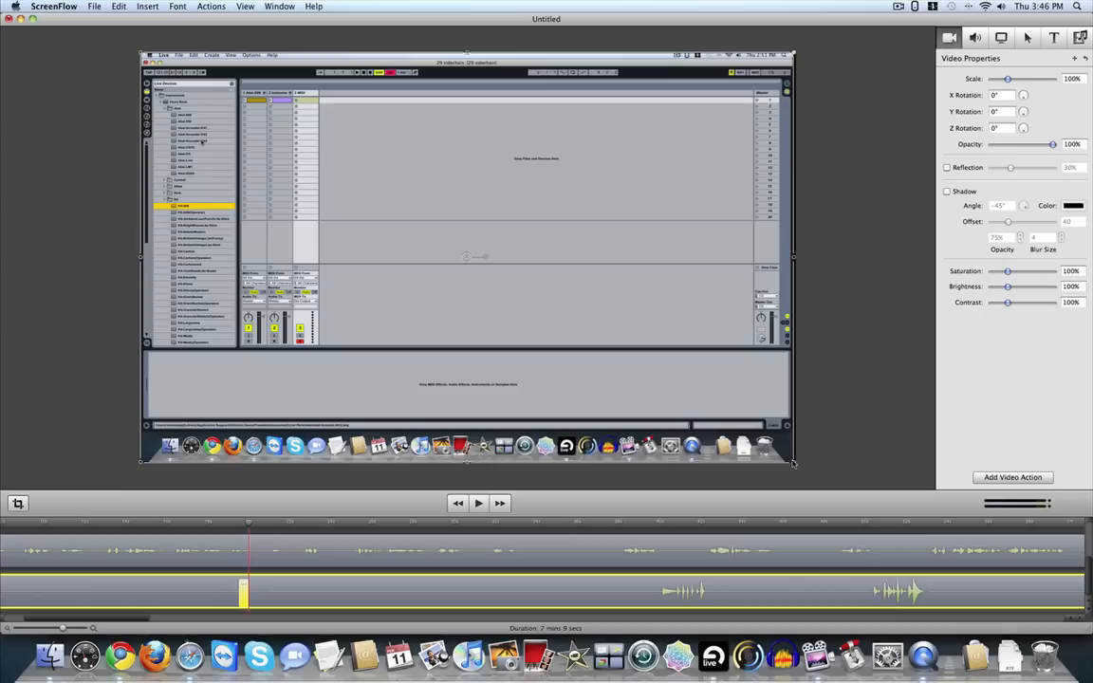
mouse_move(793, 462)
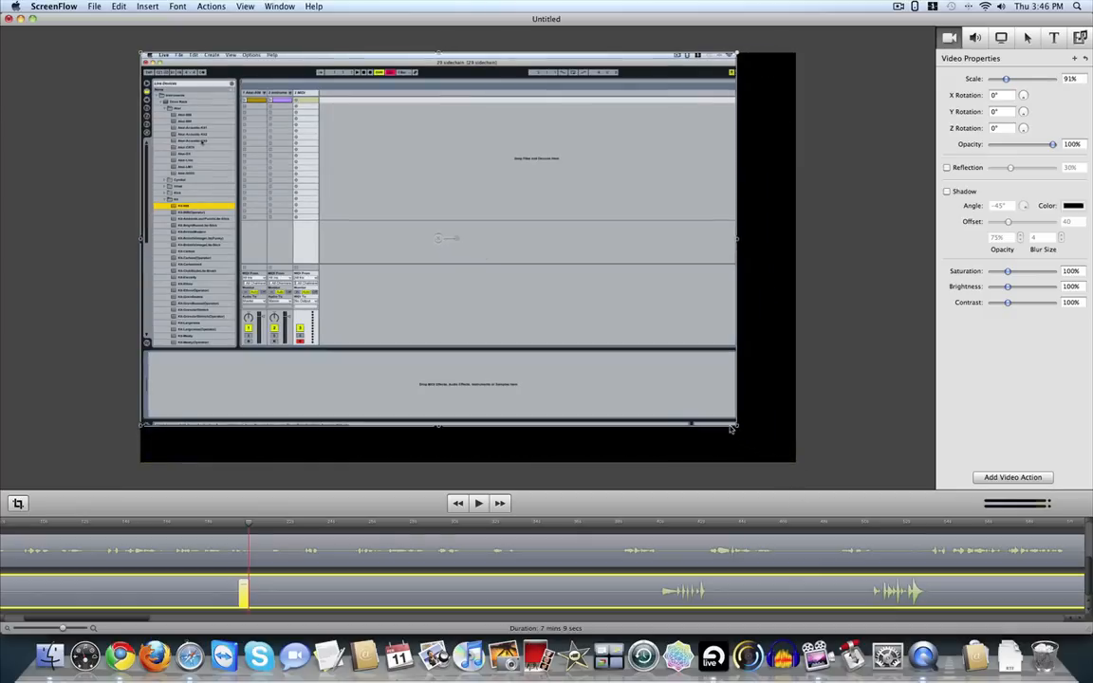
left_click_drag(730, 427, 522, 294)
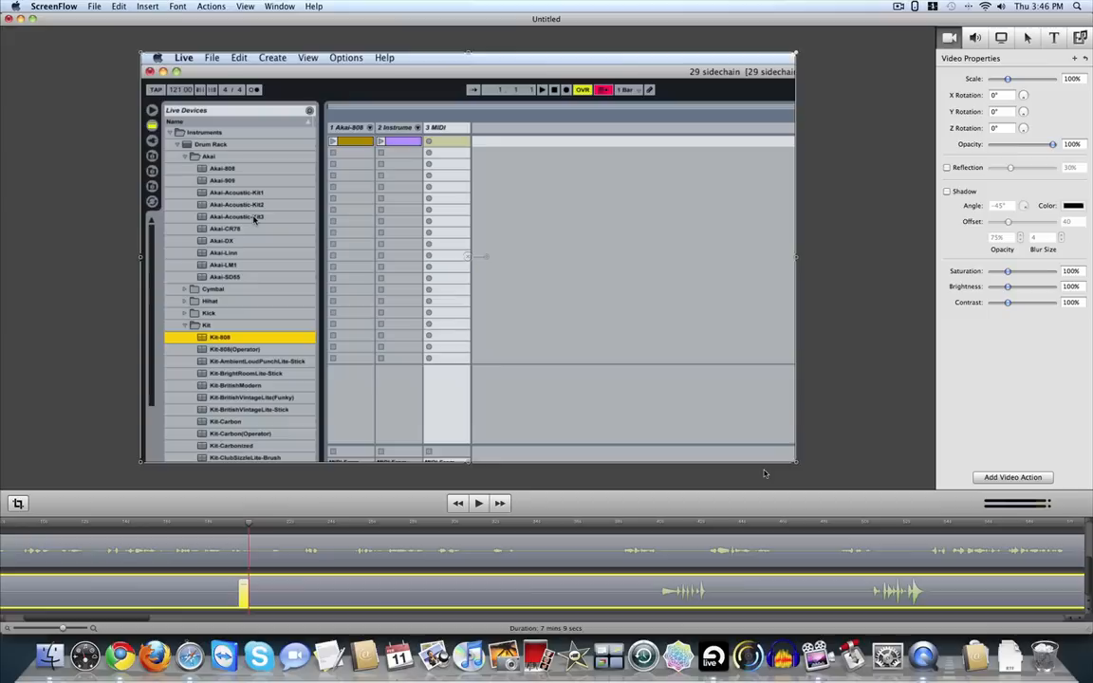
mouse_move(326, 615)
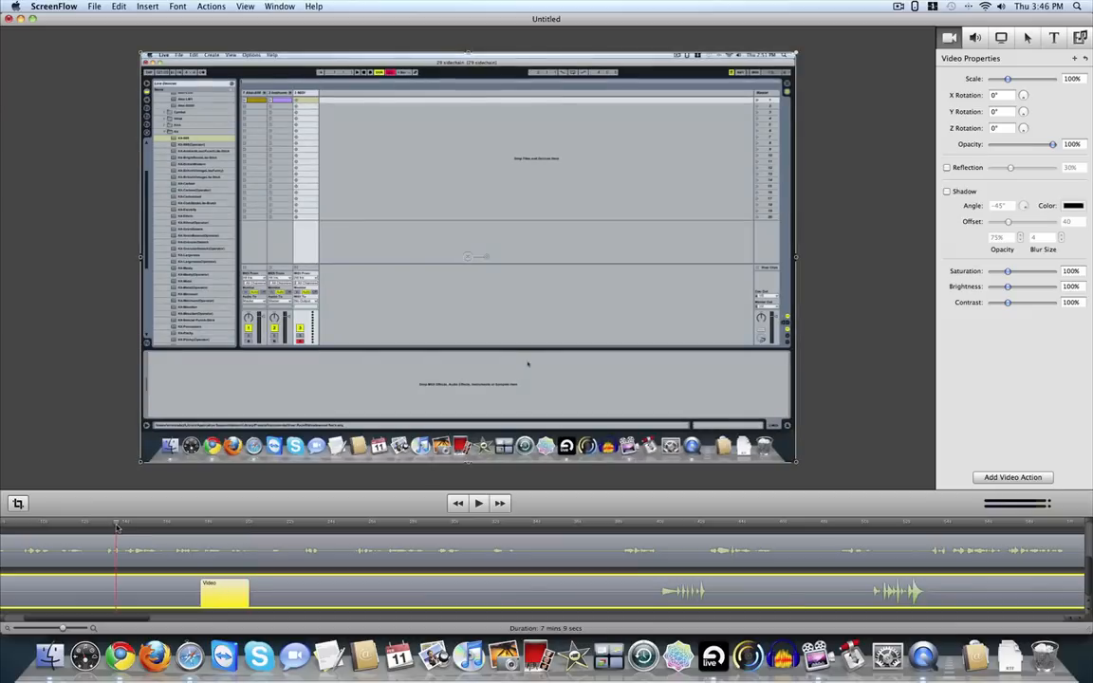
Move the playhead past the zoom-in action to a point where the zoom applies.
left_click(478, 503)
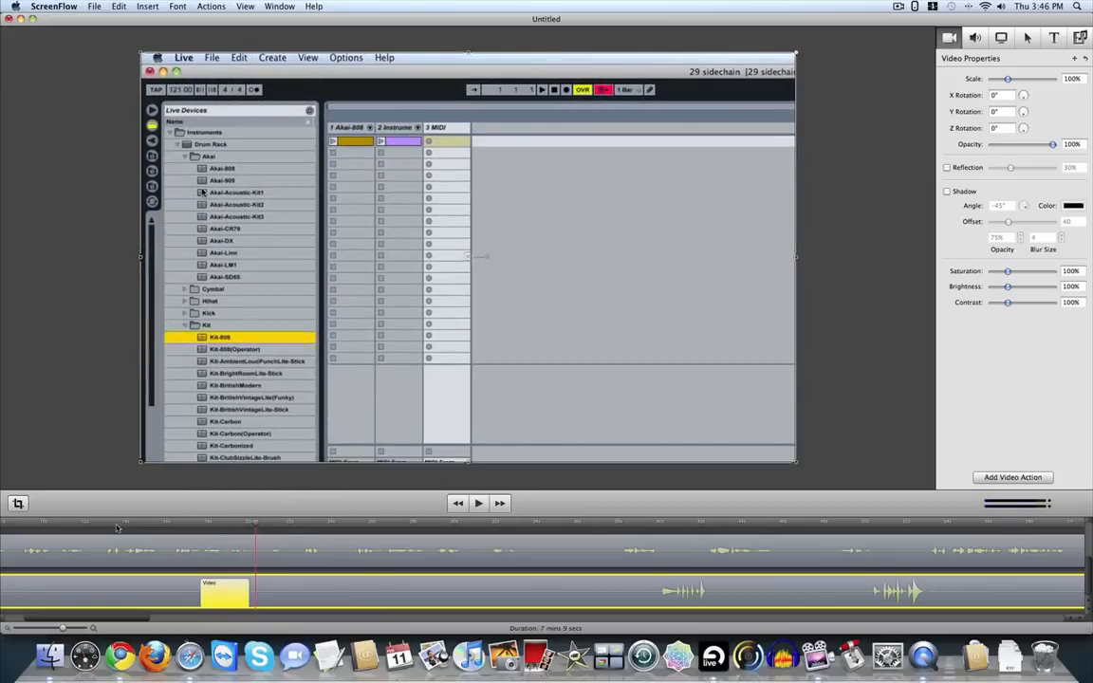
mouse_move(269, 256)
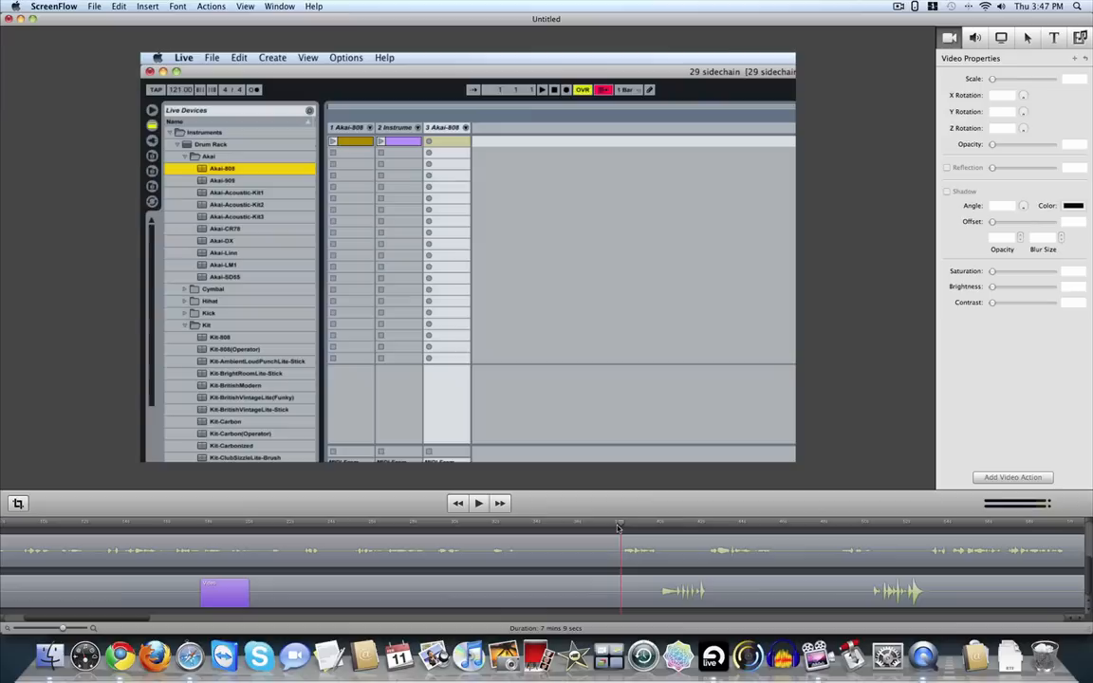
mouse_move(919, 520)
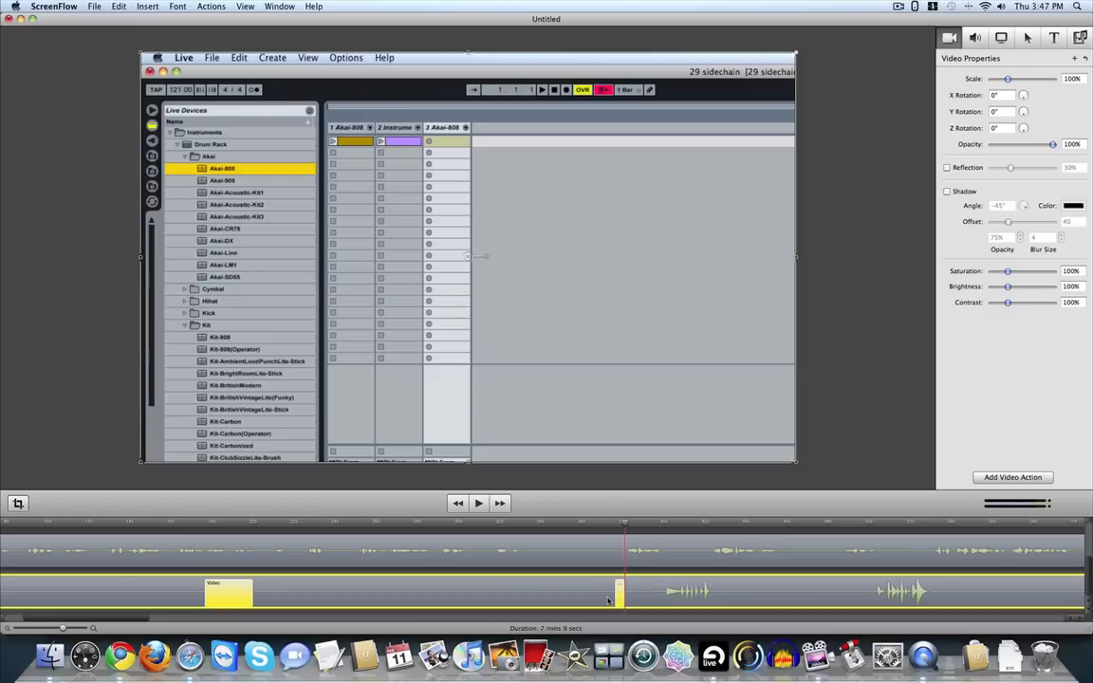
Select the second video action so its scale can be reset to 100%.
left_click(228, 592)
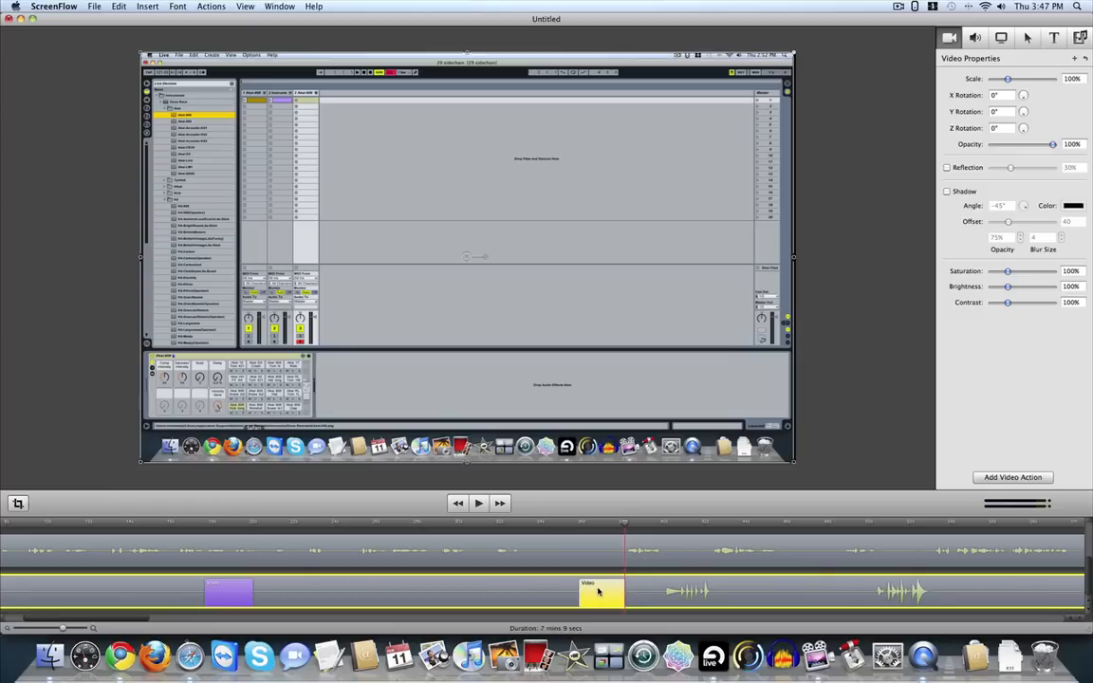
Drag the zoom-out action left beside the zoom-in action and return the playhead to the start.
left_click_drag(599, 592, 308, 592)
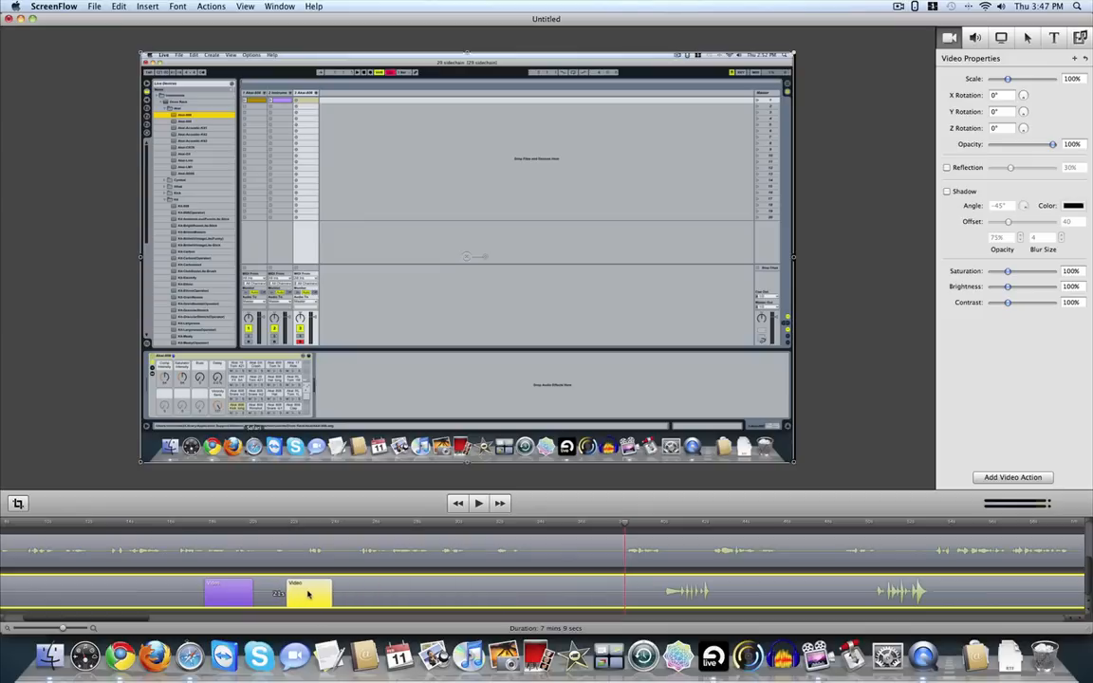
left_click(151, 522)
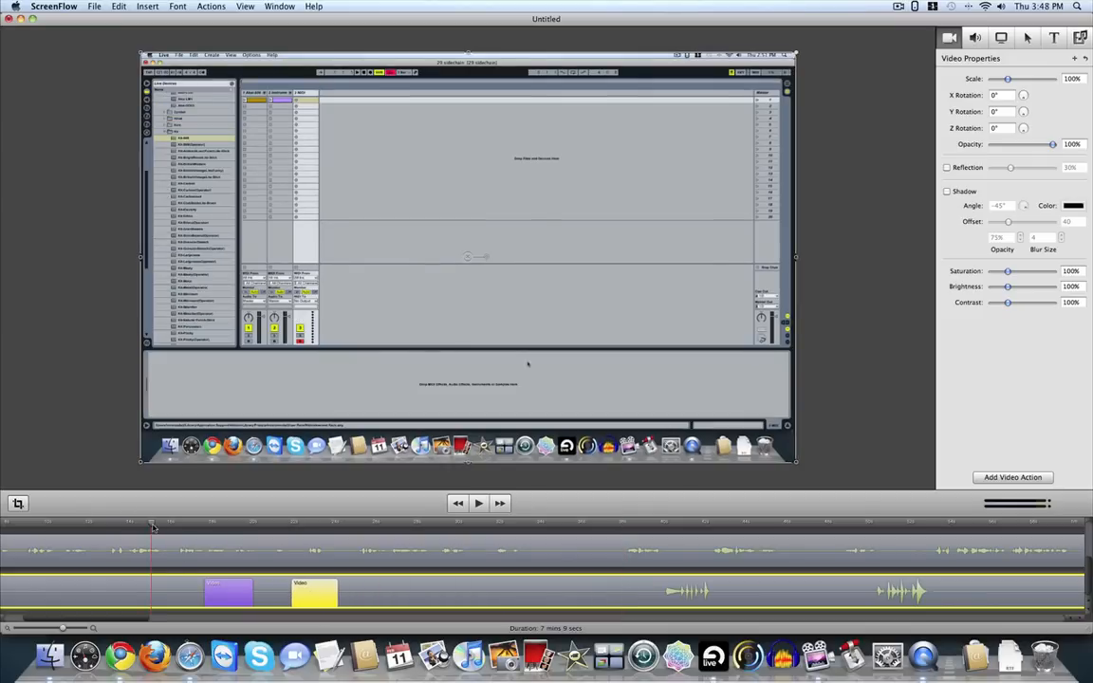
left_click(478, 502)
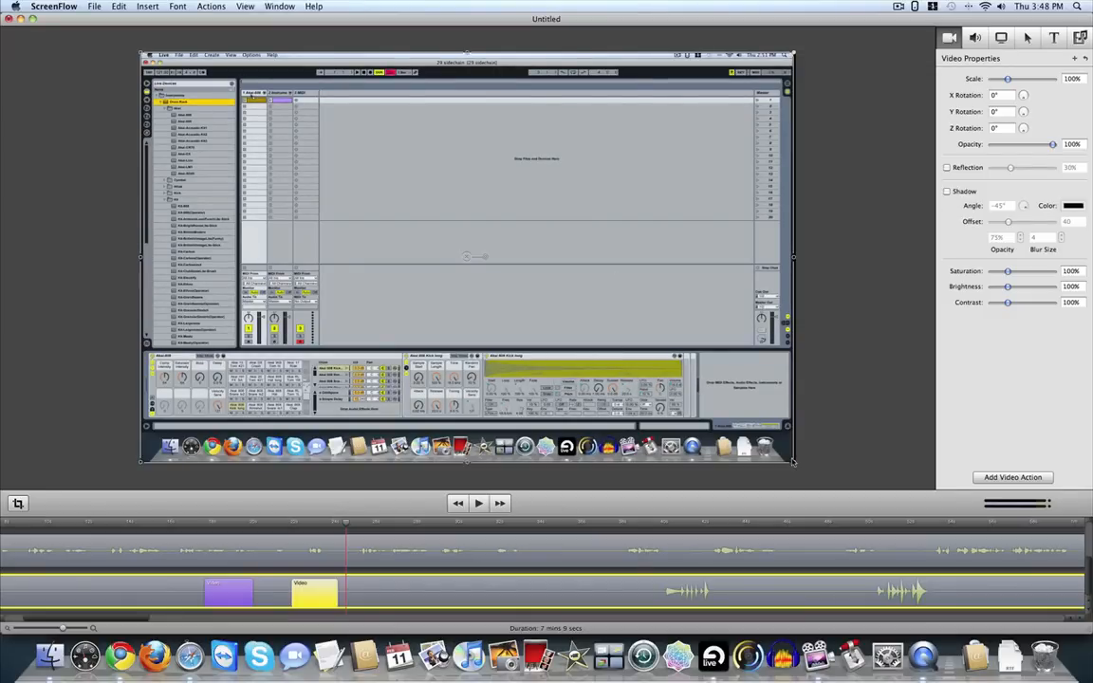
mouse_move(482, 265)
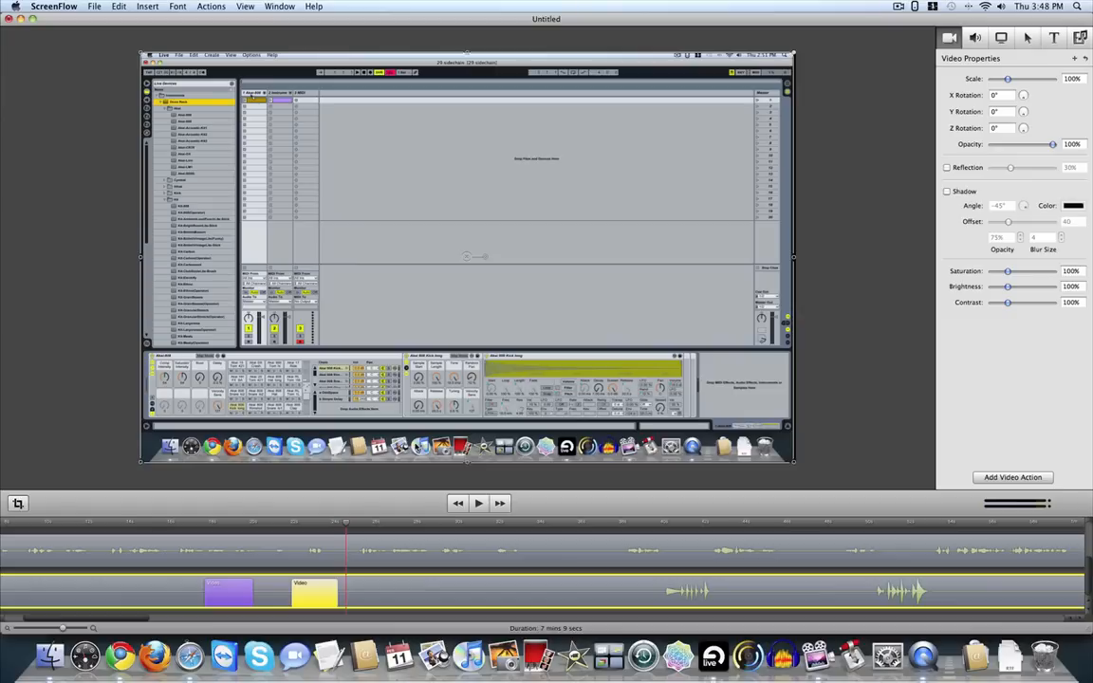
mouse_move(805, 470)
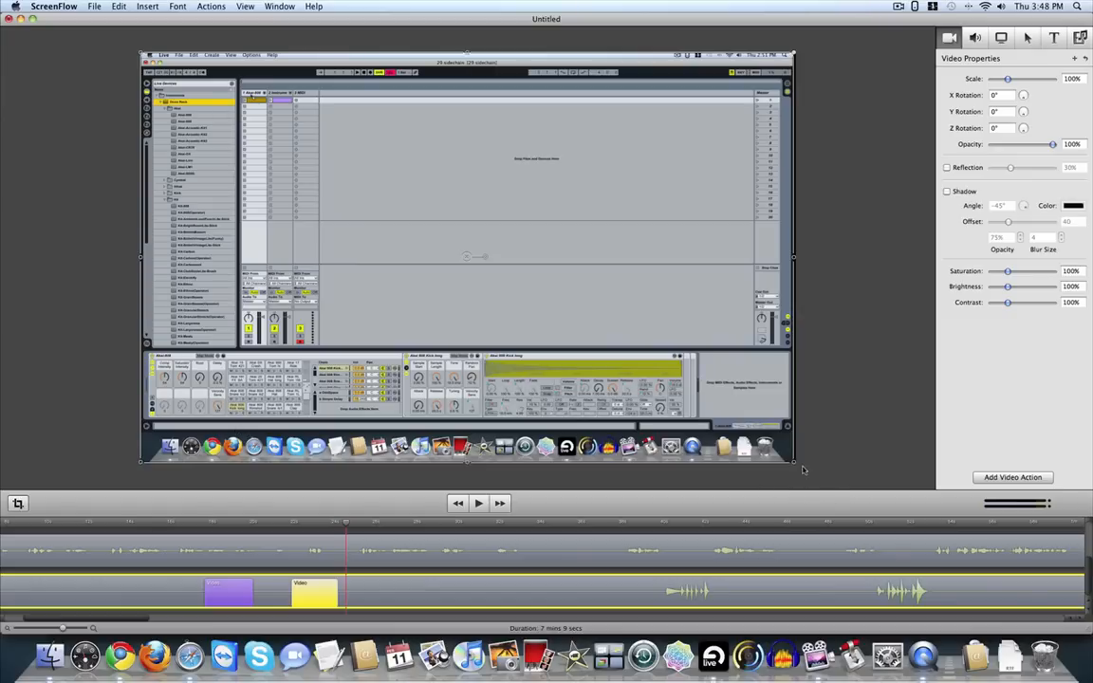
mouse_move(795, 467)
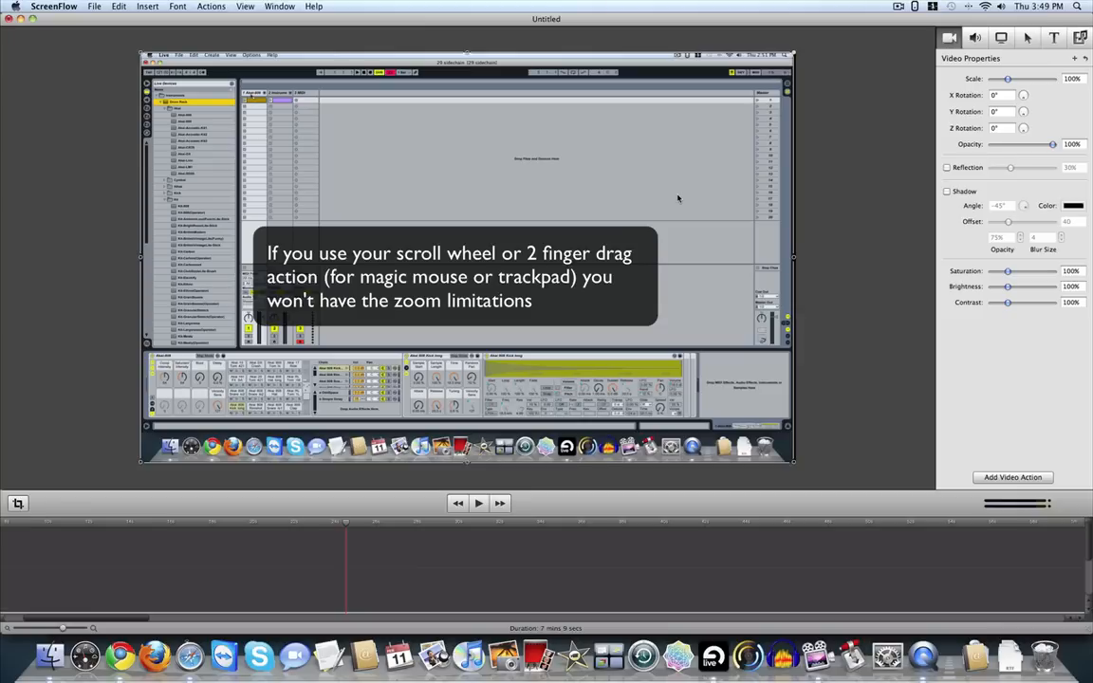
mouse_move(626, 455)
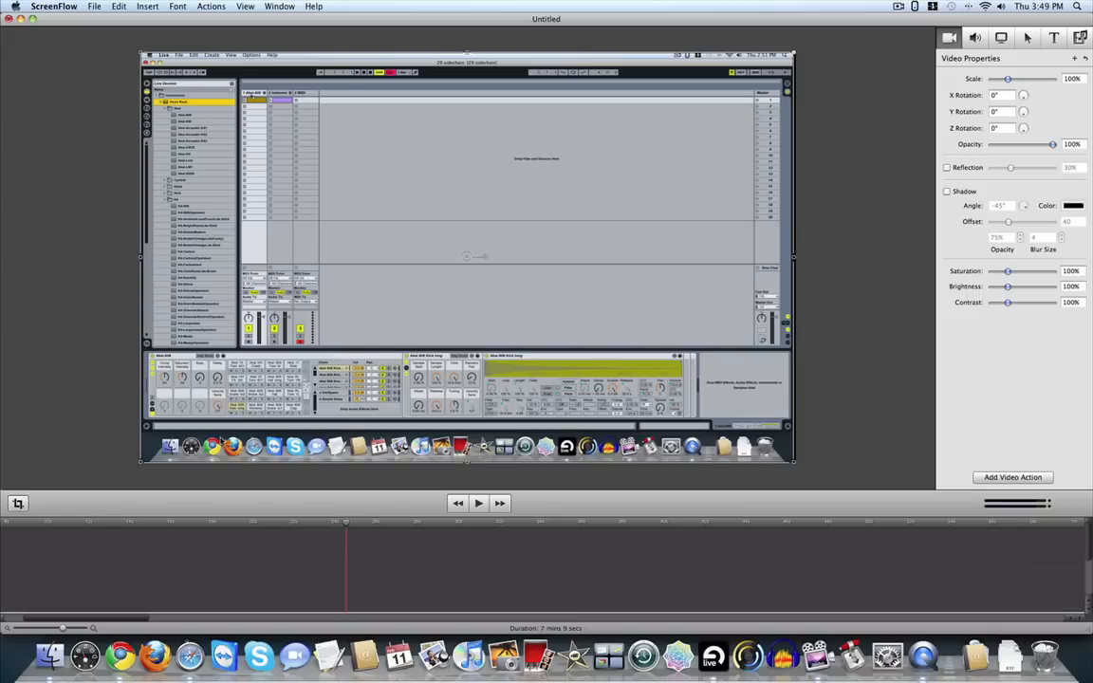
mouse_move(795, 466)
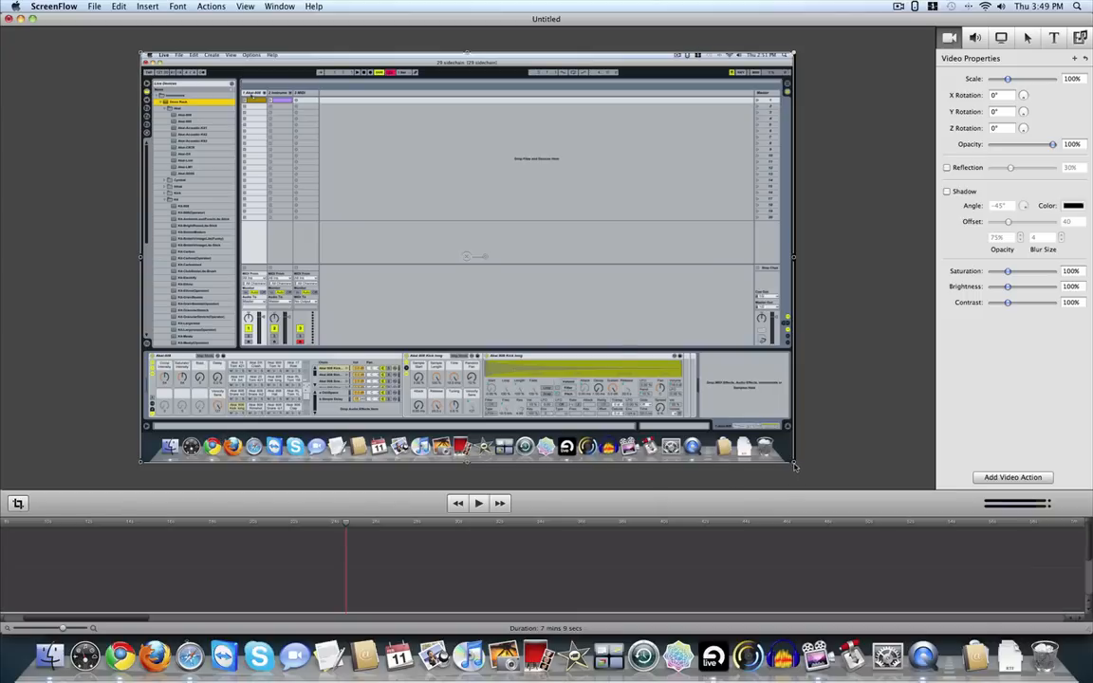